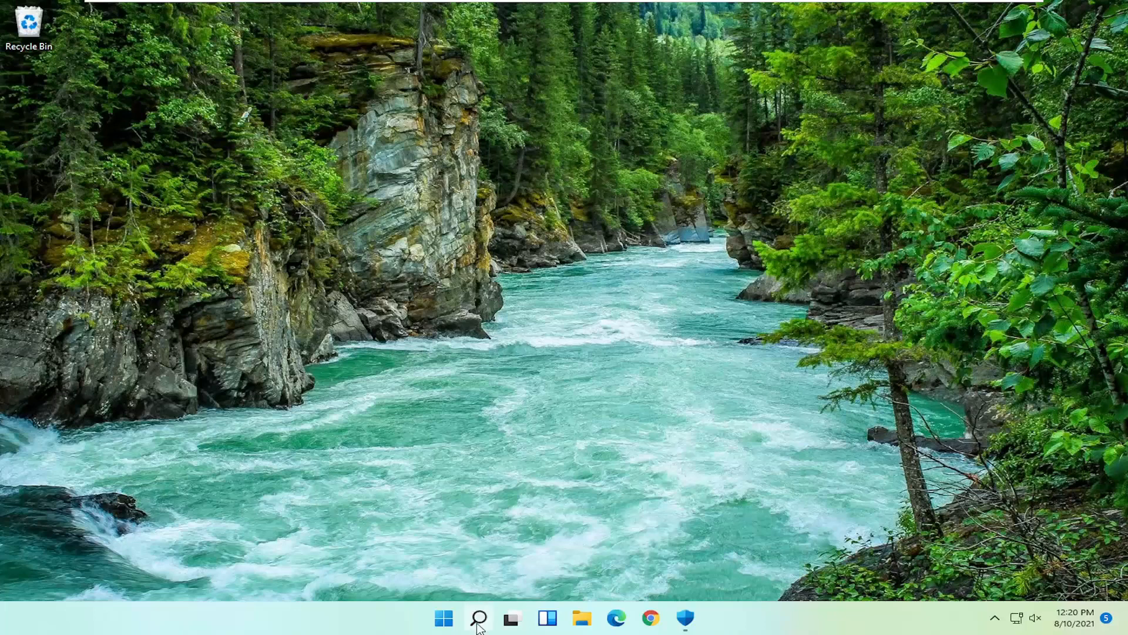
# - Search Windows for "settings" so the Settings app appears as best match
pyautogui.click(478, 618)
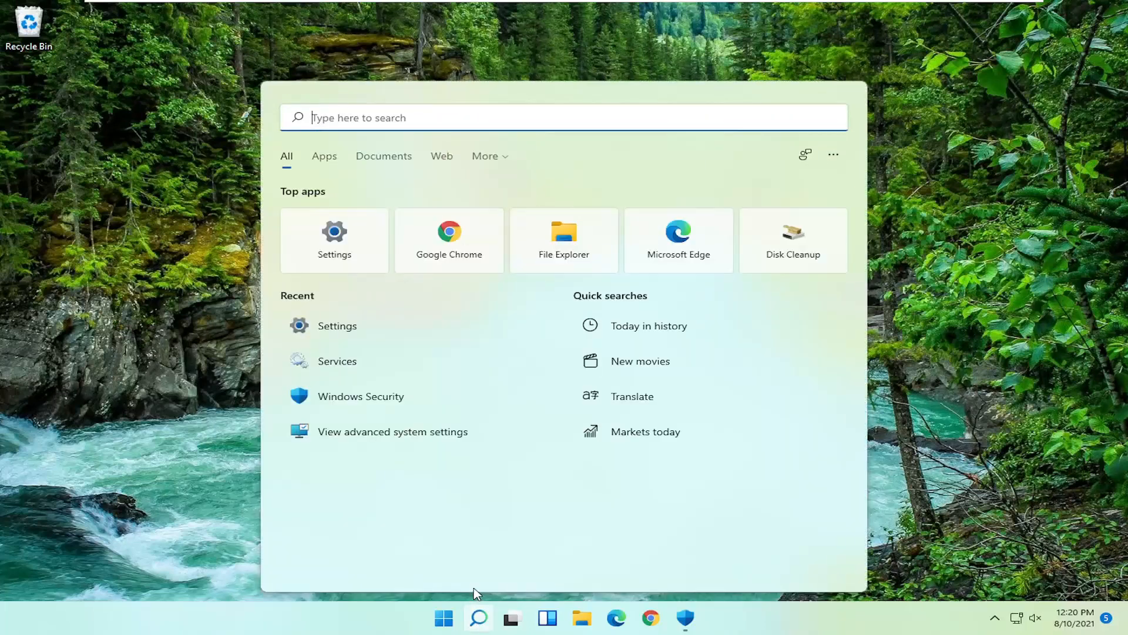
pyautogui.write('settings')
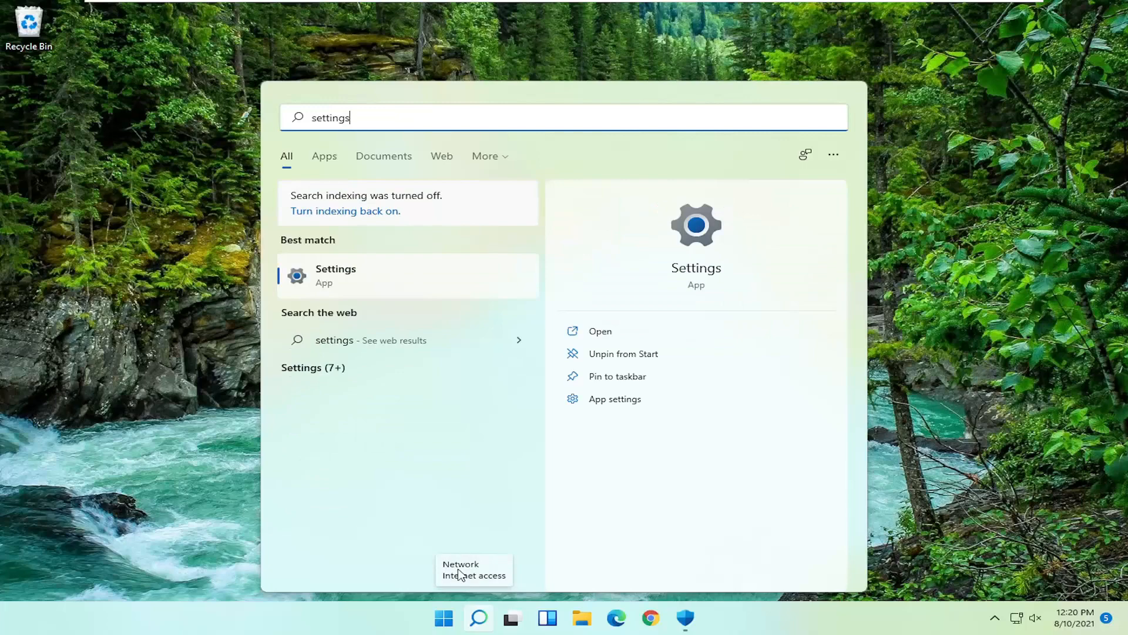
# - Launch Settings and go to the Privacy & security category
pyautogui.click(334, 275)
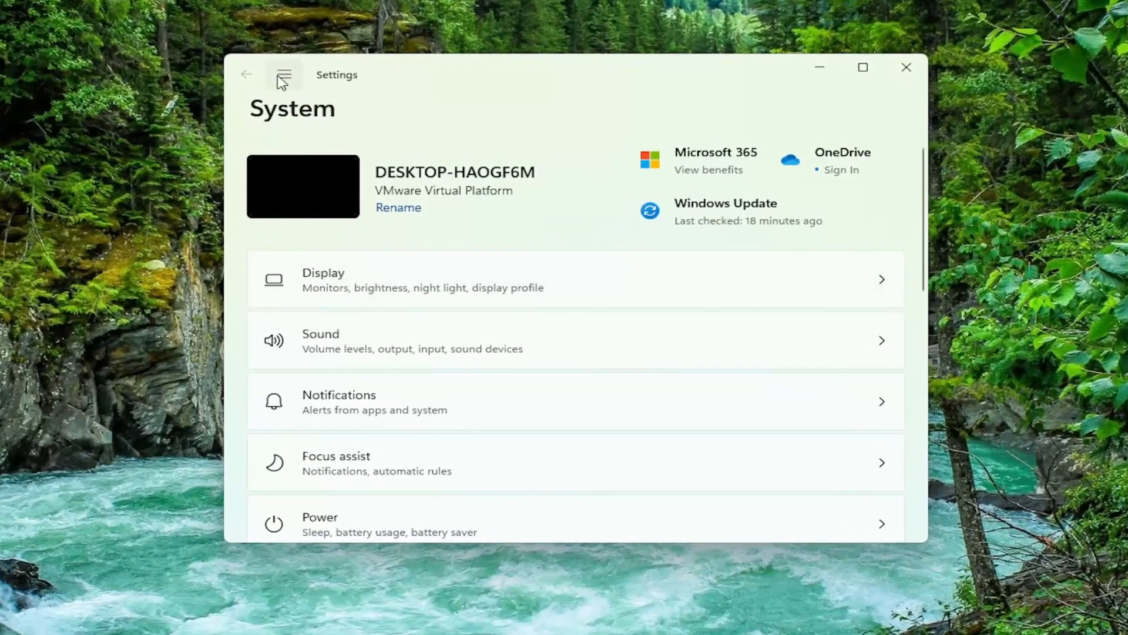
pyautogui.moveTo(283, 75)
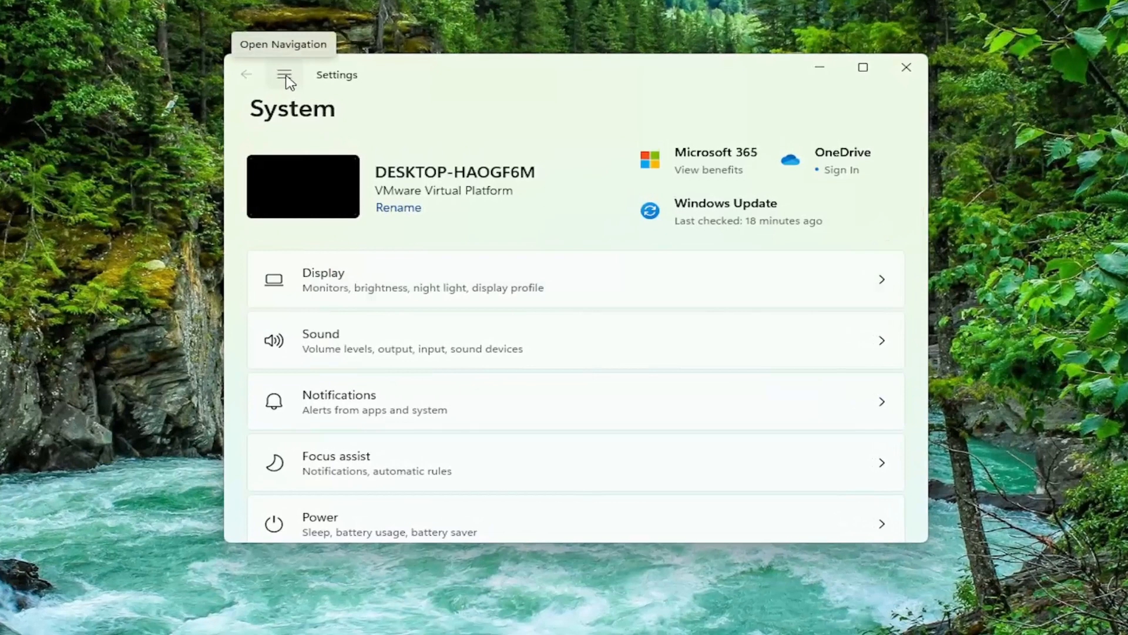
pyautogui.click(283, 74)
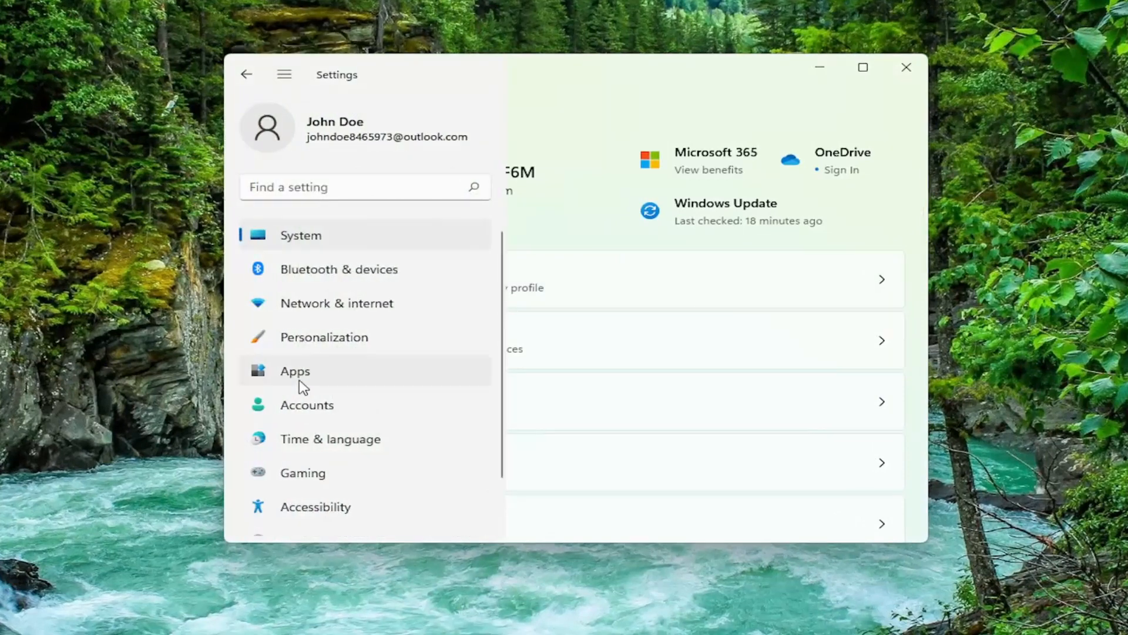
pyautogui.scroll(-3)
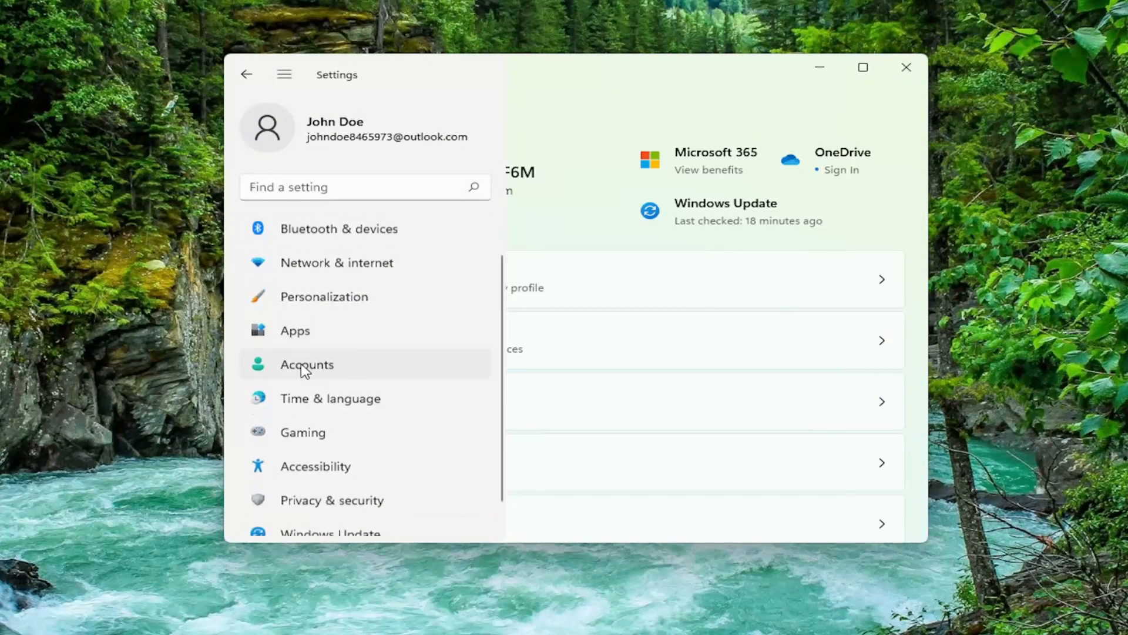
pyautogui.click(331, 501)
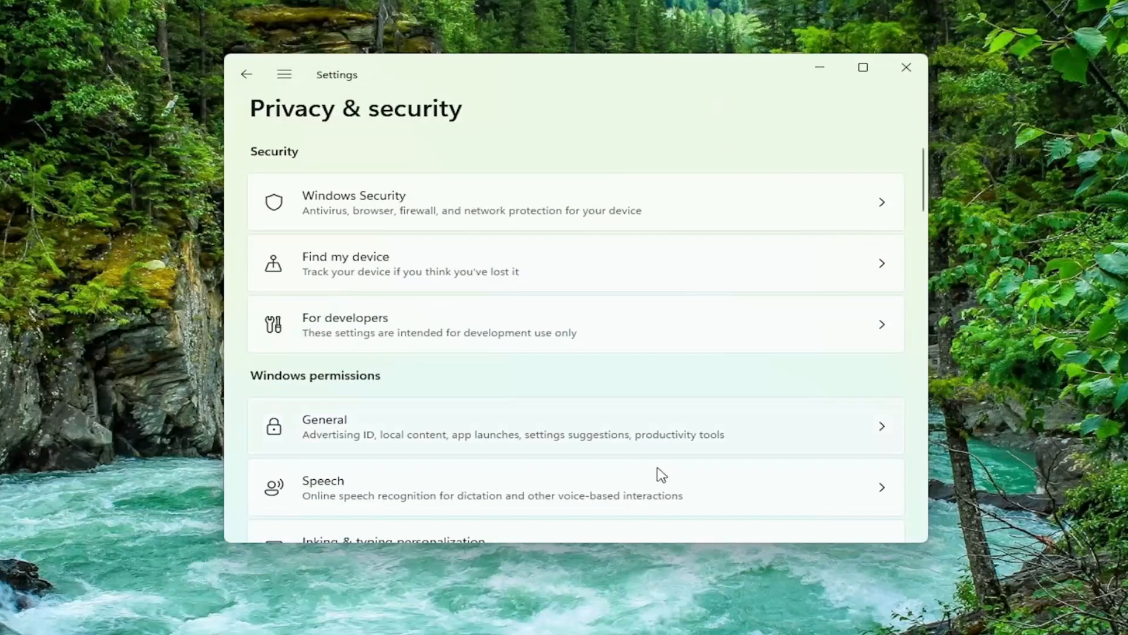
# - Open the Microphone page under App permissions
pyautogui.scroll(-3)
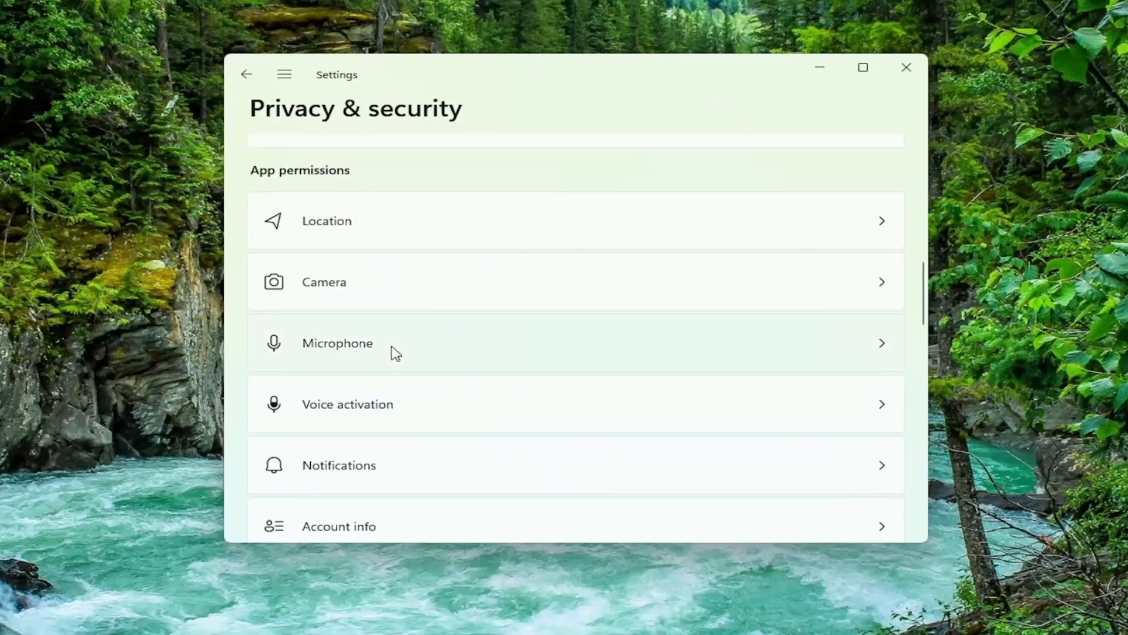
pyautogui.click(338, 343)
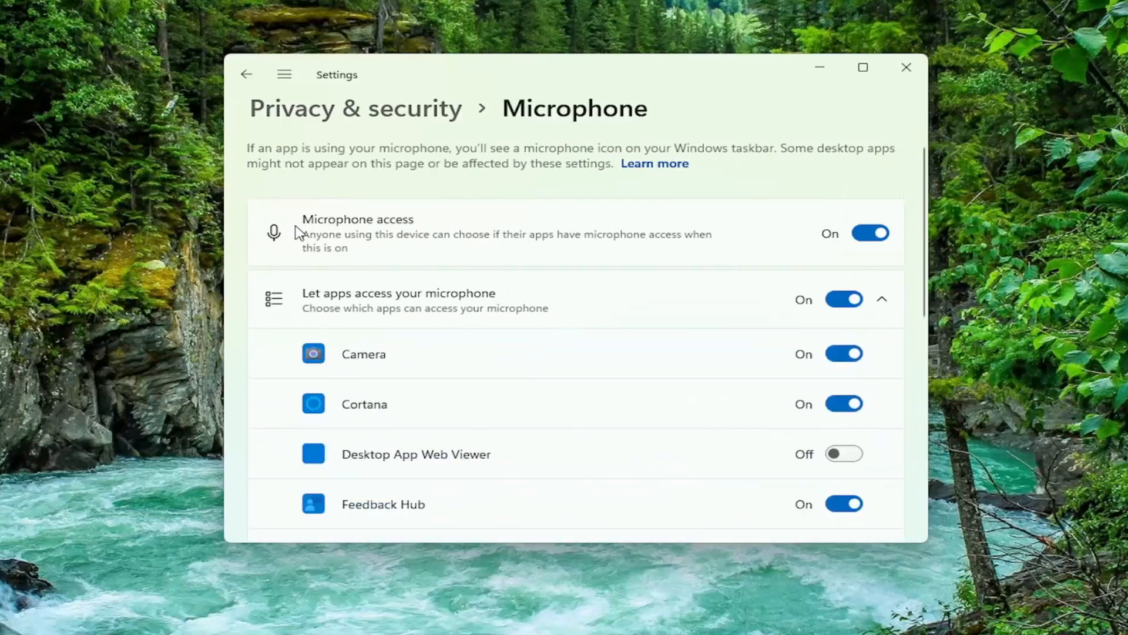
# - Toggle Microphone access off, then back on
pyautogui.scroll(-3)
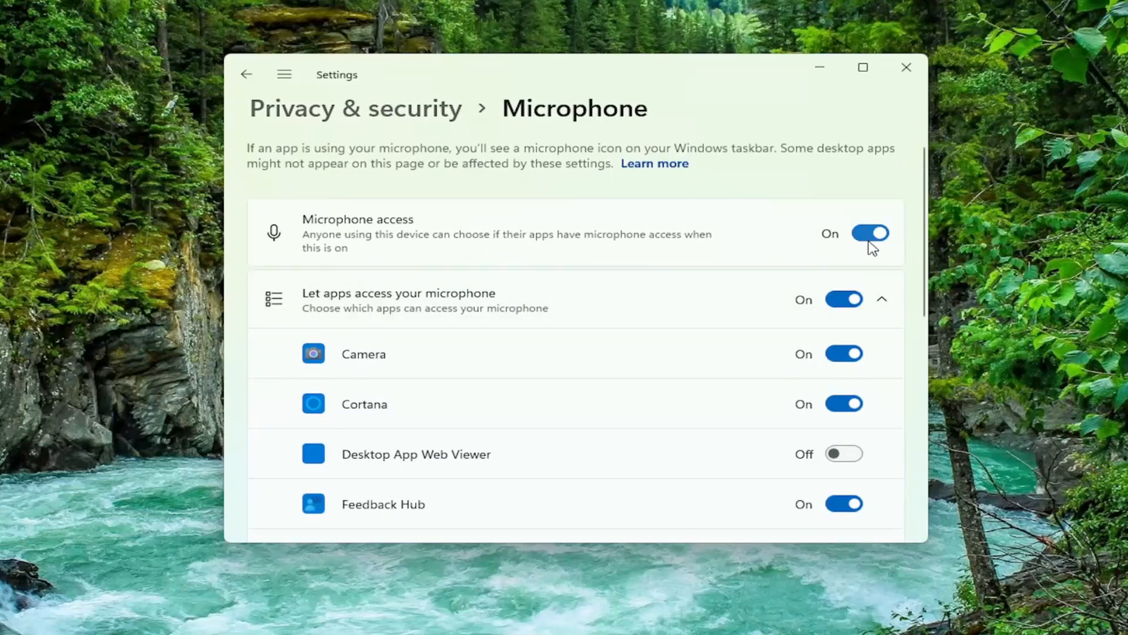
pyautogui.click(869, 232)
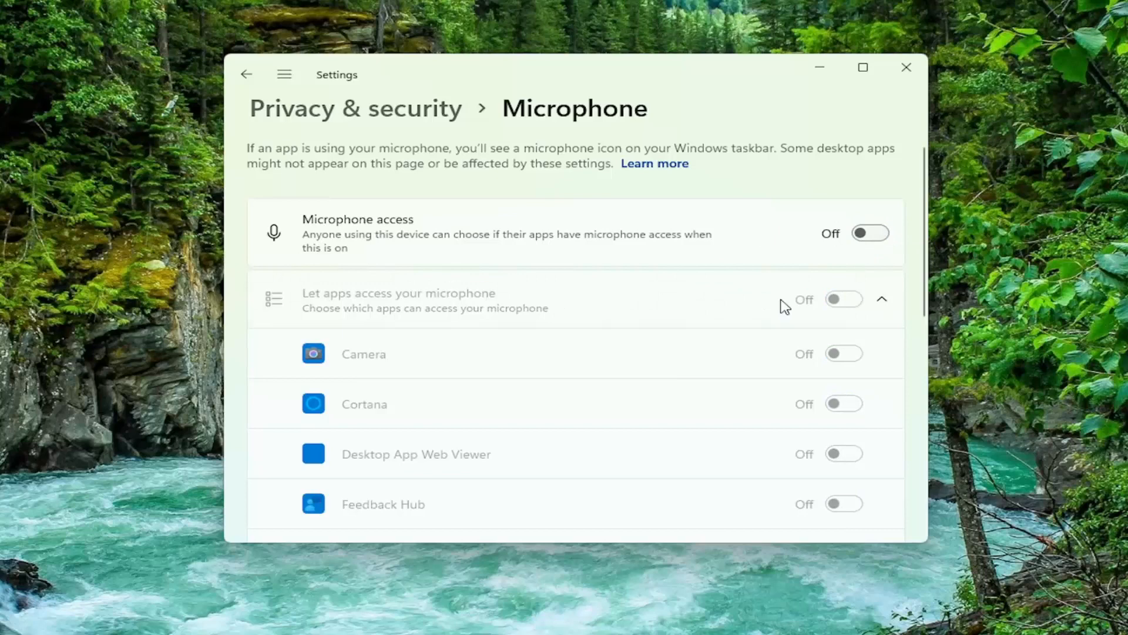
pyautogui.click(869, 233)
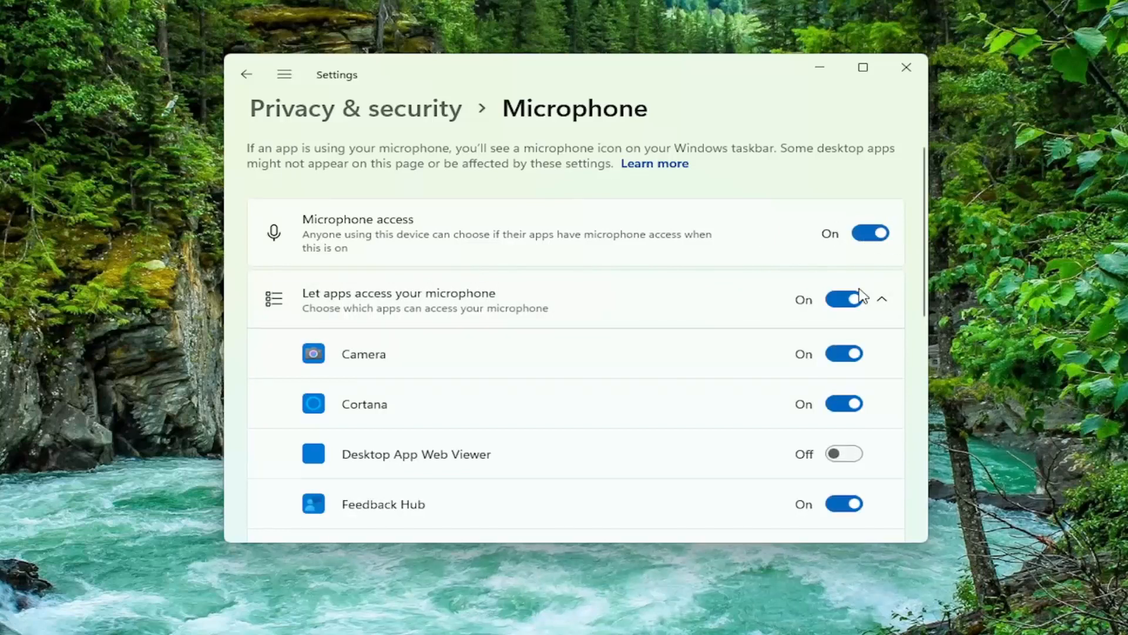
# - Close the Settings window to return to the desktop
pyautogui.scroll(-3)
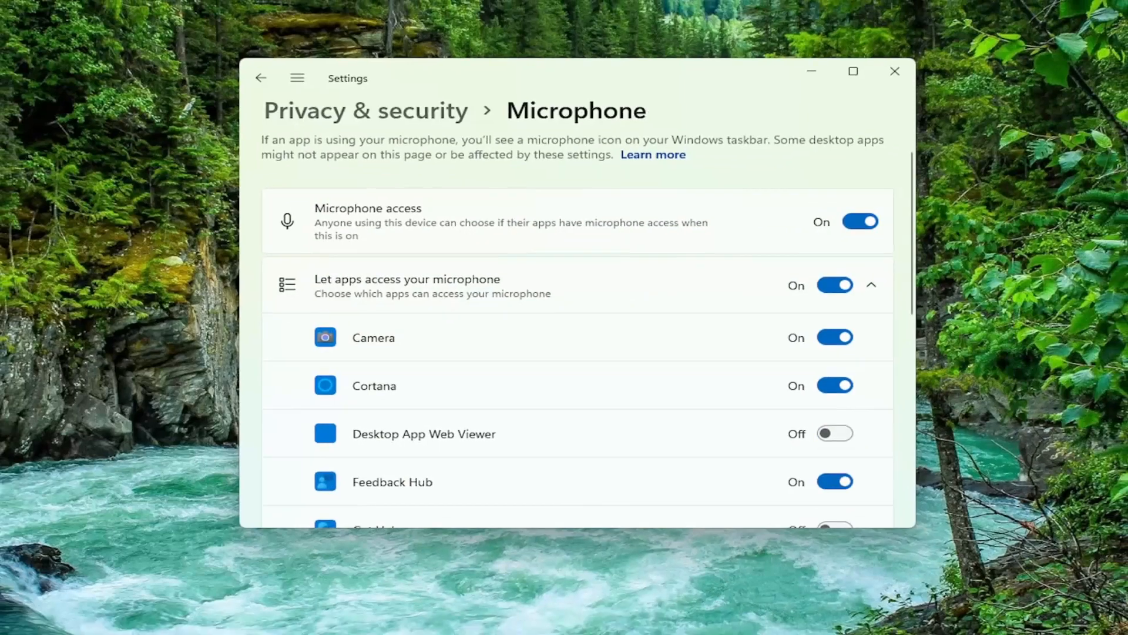
pyautogui.click(894, 71)
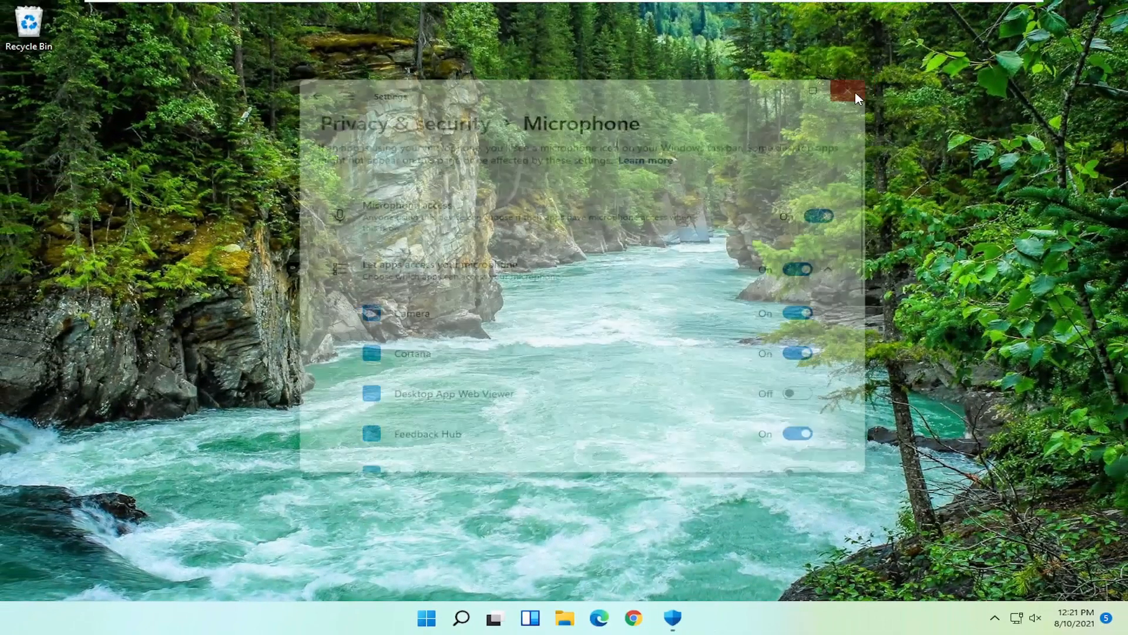
pyautogui.click(847, 91)
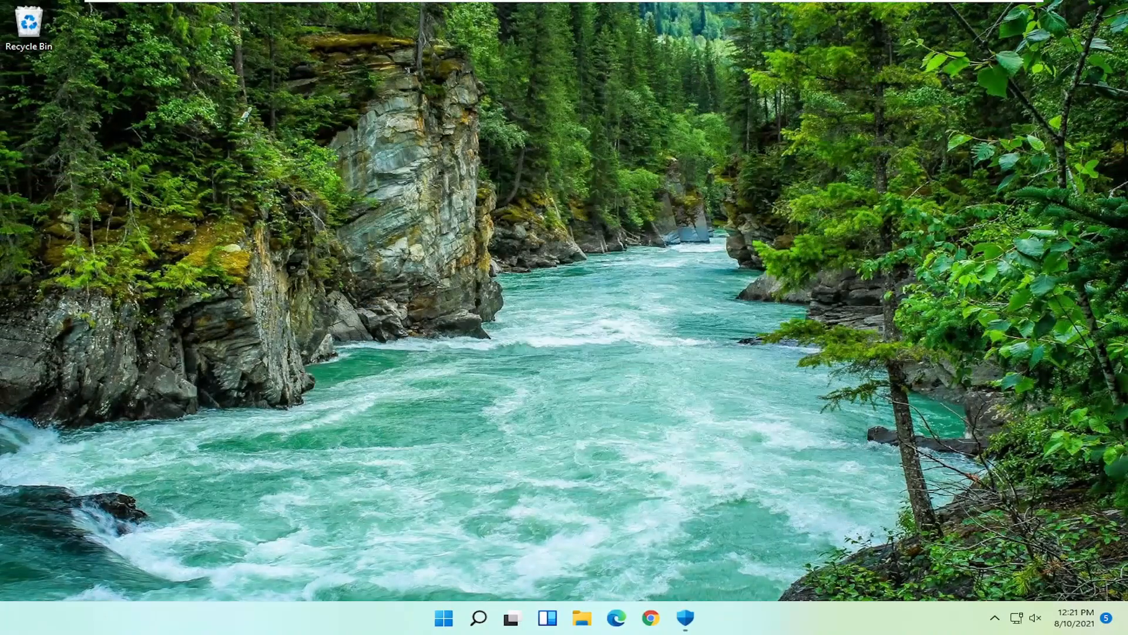